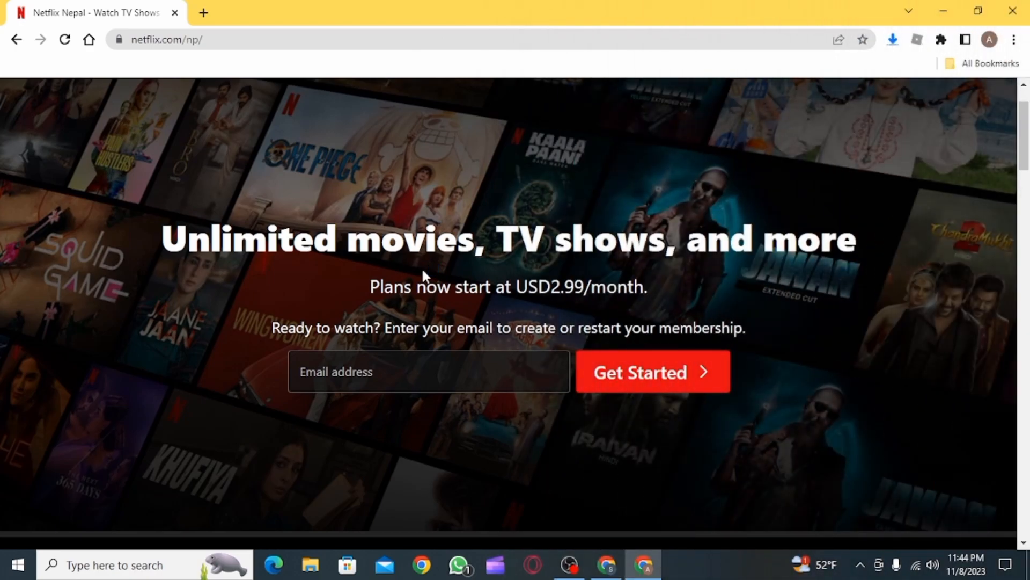
- Launch Windows Settings from the Start menu to reach its home page
scroll("down", 3)
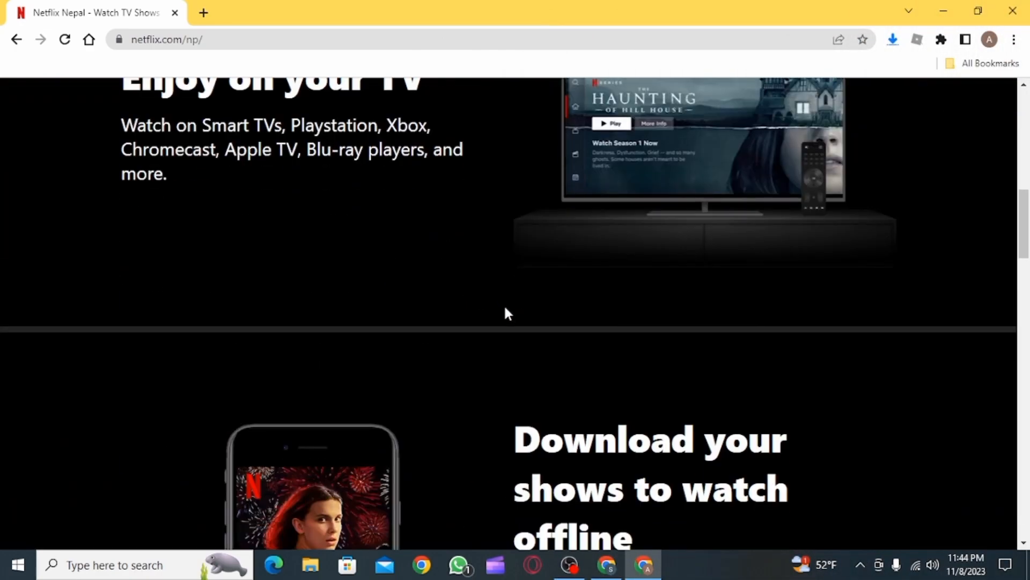
scroll("down", 3)
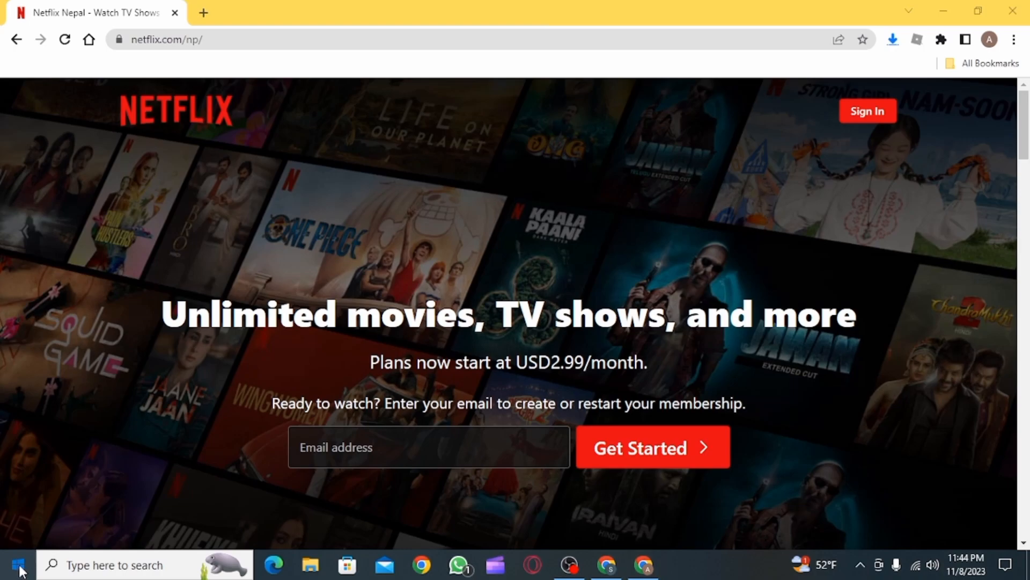
left_click(13, 563)
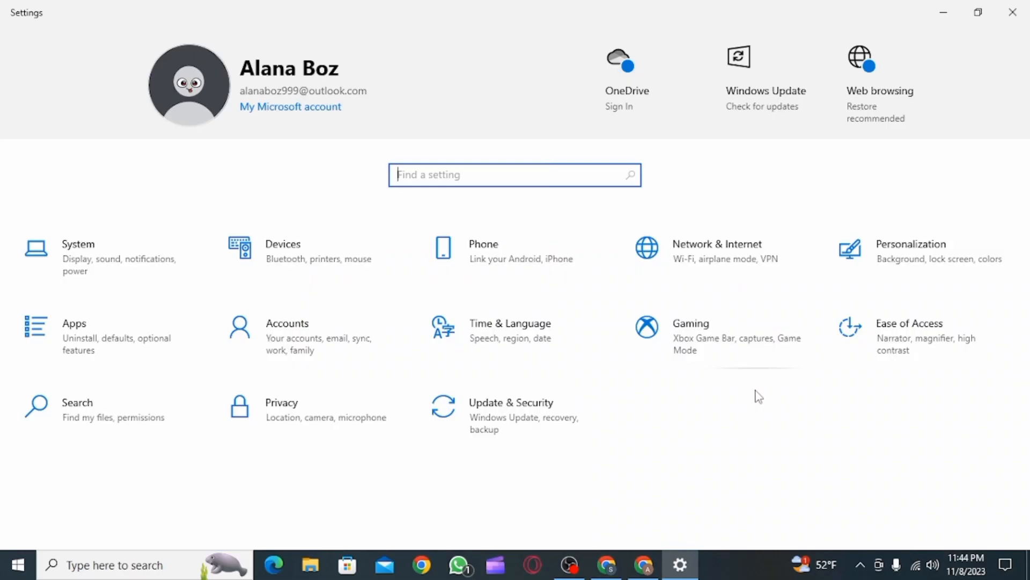
left_click(765, 90)
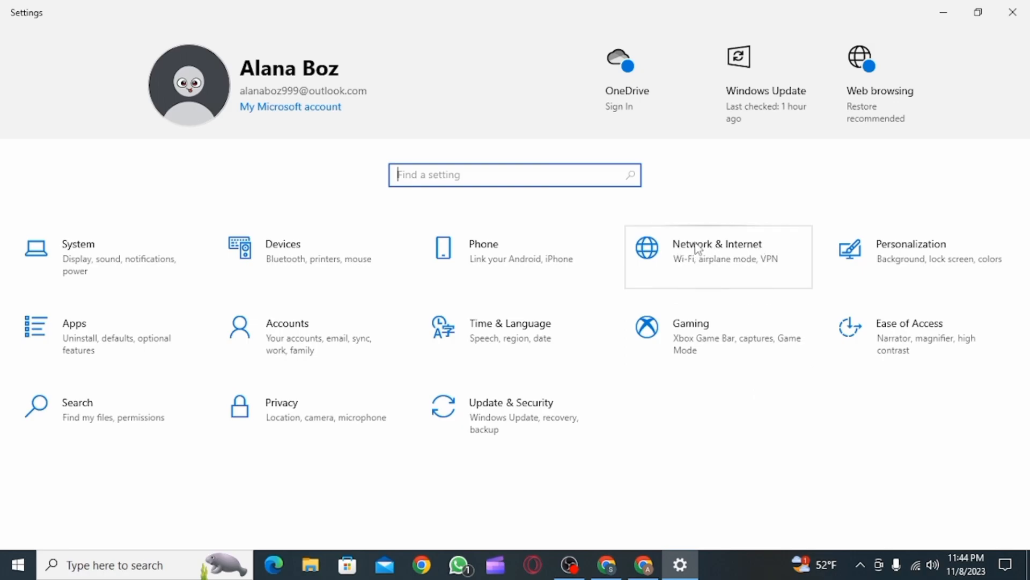
- Go to Network & Internet > Proxy and bring Manual proxy setup into view
left_click(717, 250)
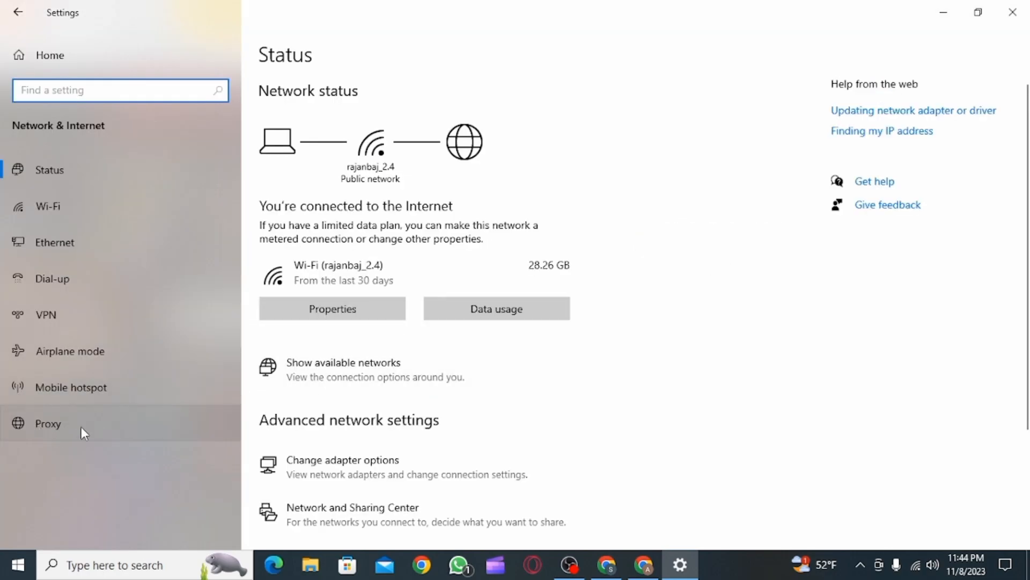
left_click(48, 423)
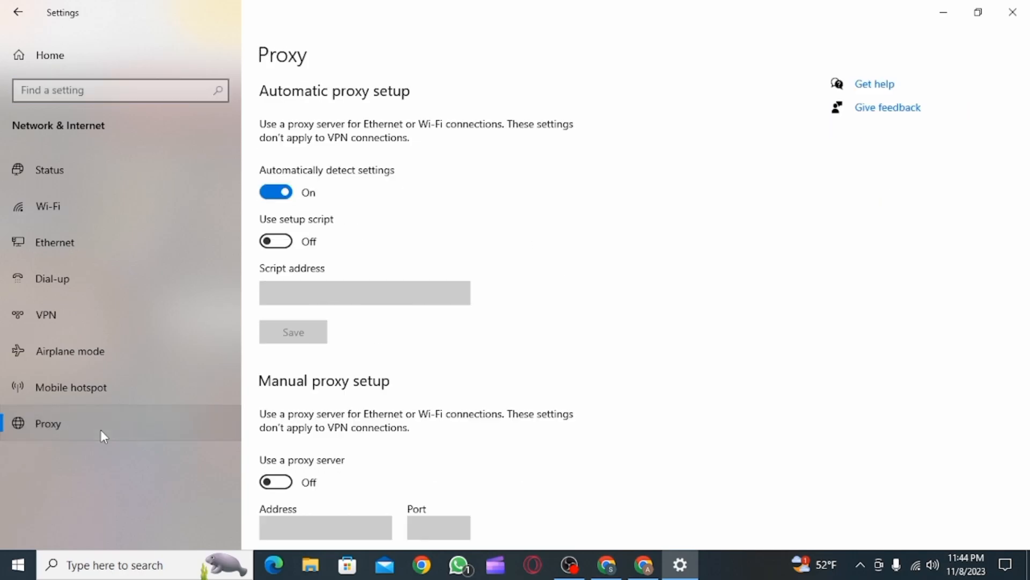
scroll("down", 3)
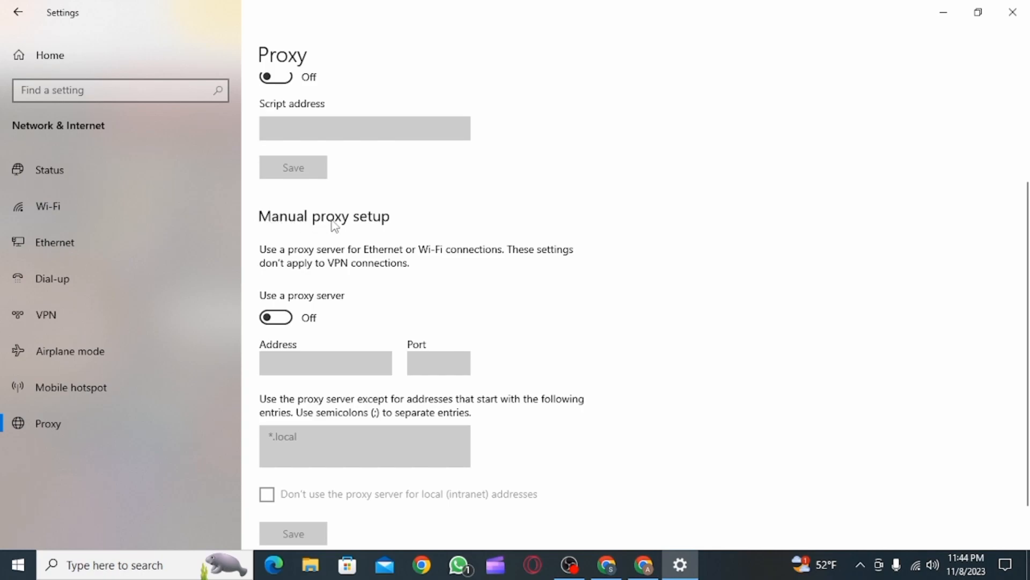
scroll("down", 3)
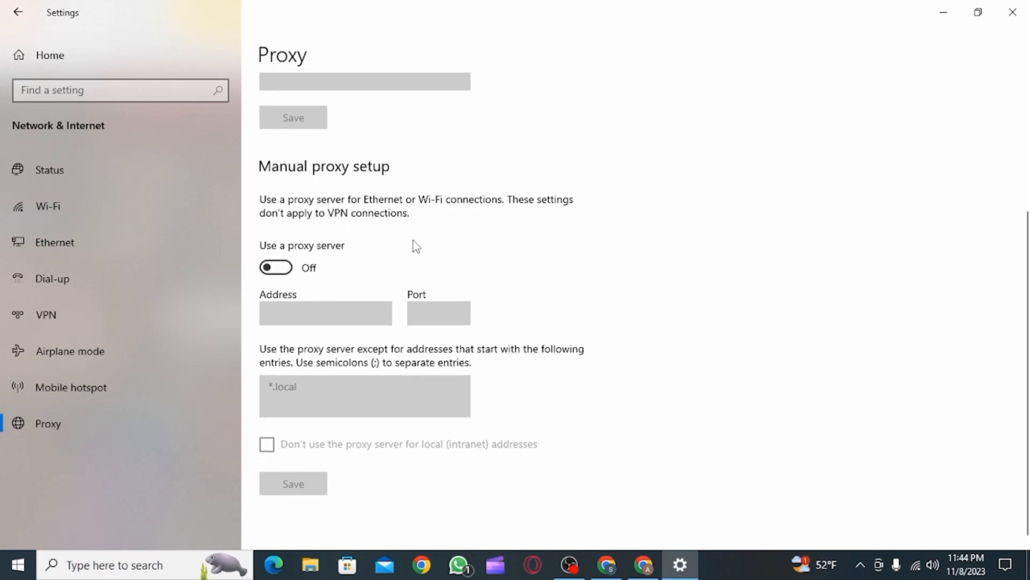
left_click(276, 266)
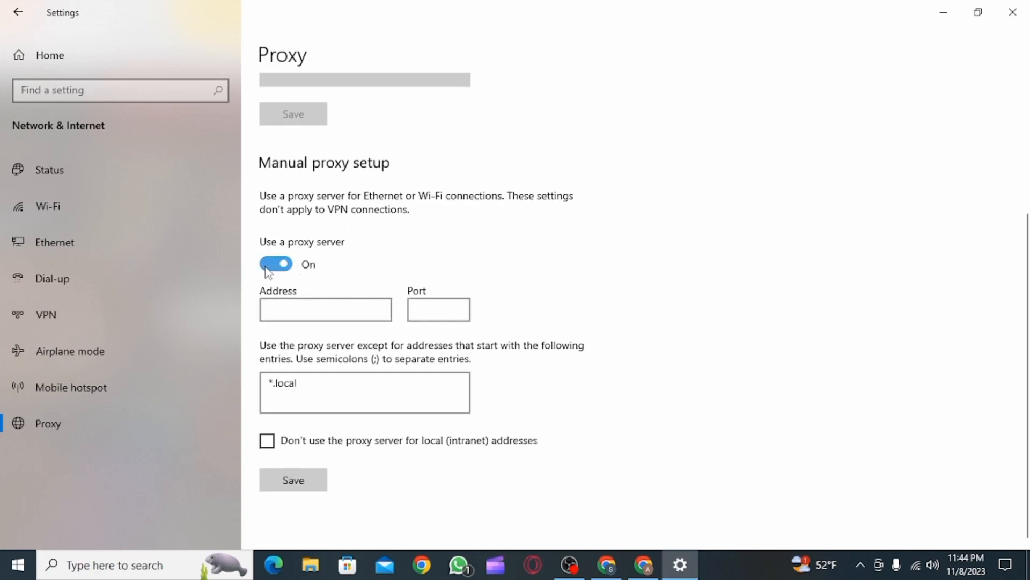
mouse_move(508, 267)
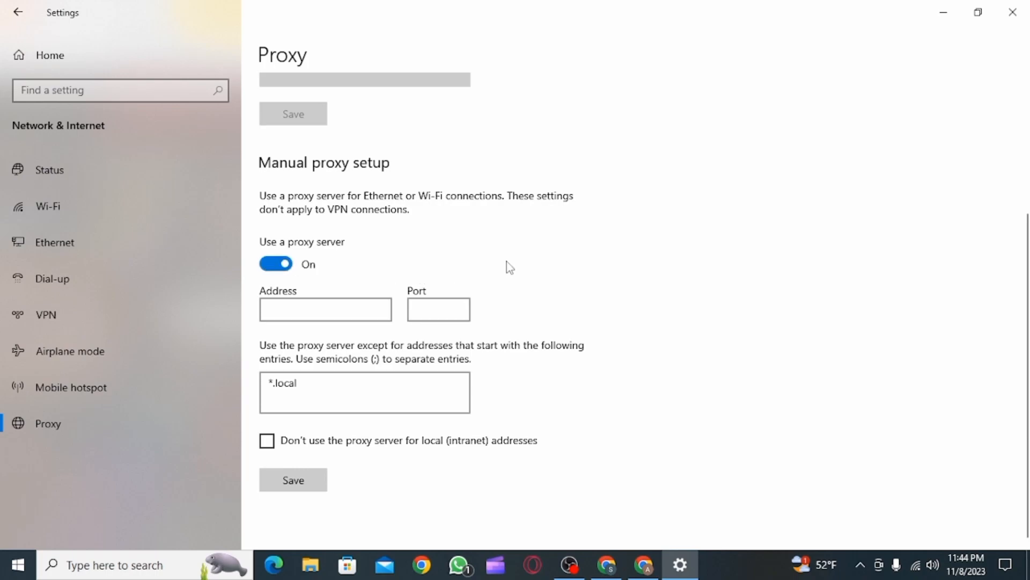
left_click(324, 309)
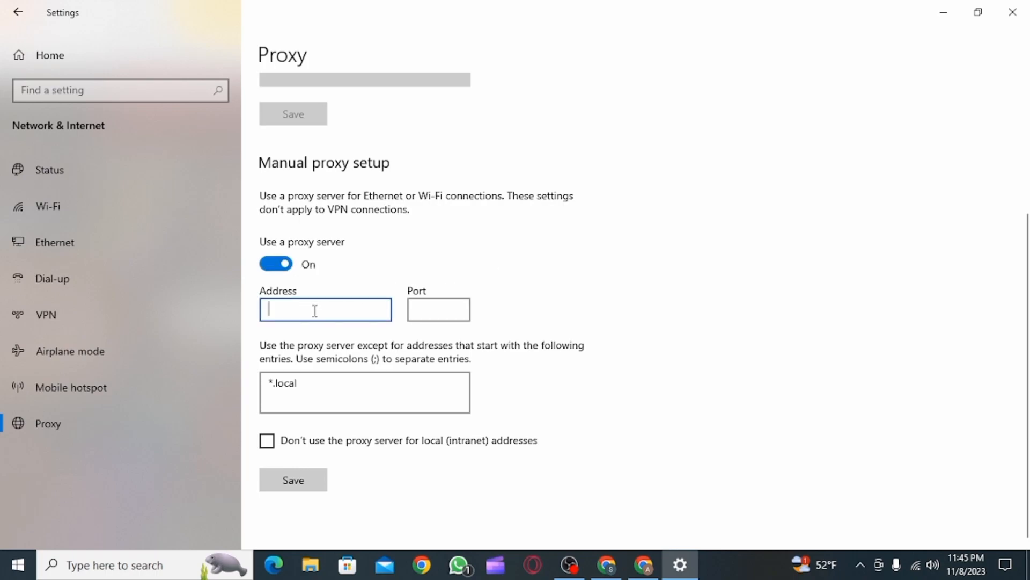
type("http://x207.fxdx.in")
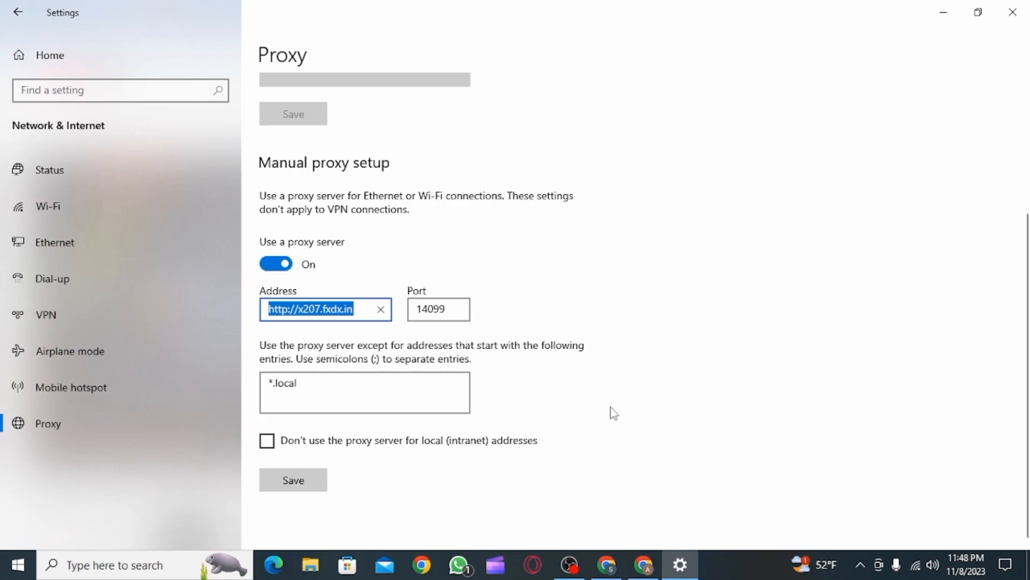
left_click(437, 310)
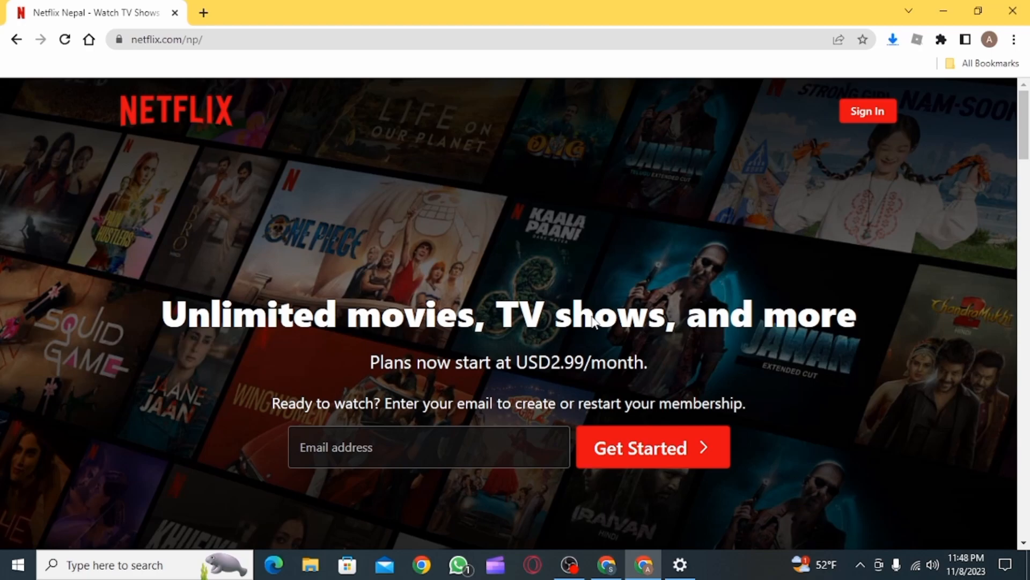
scroll("down", 3)
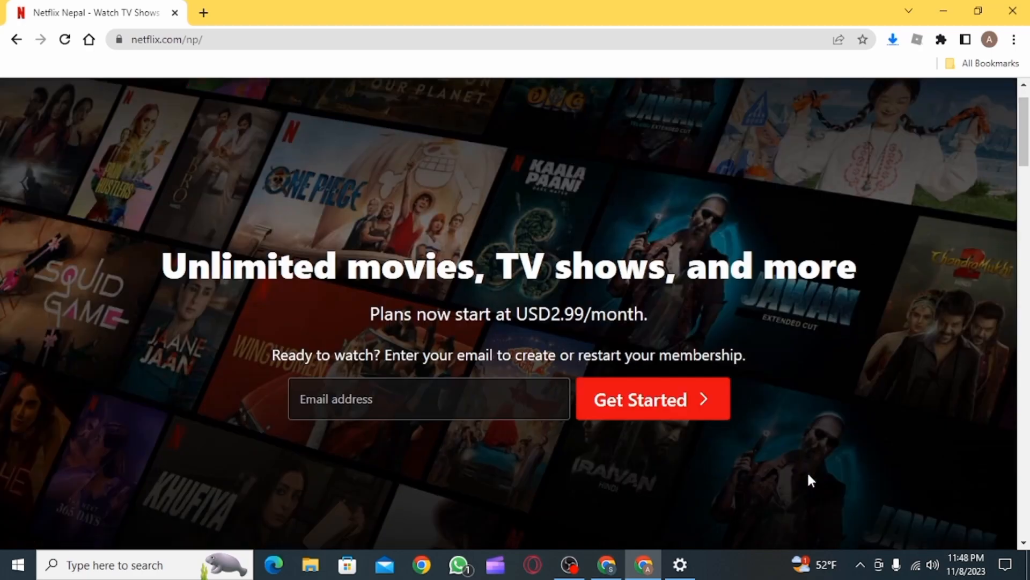